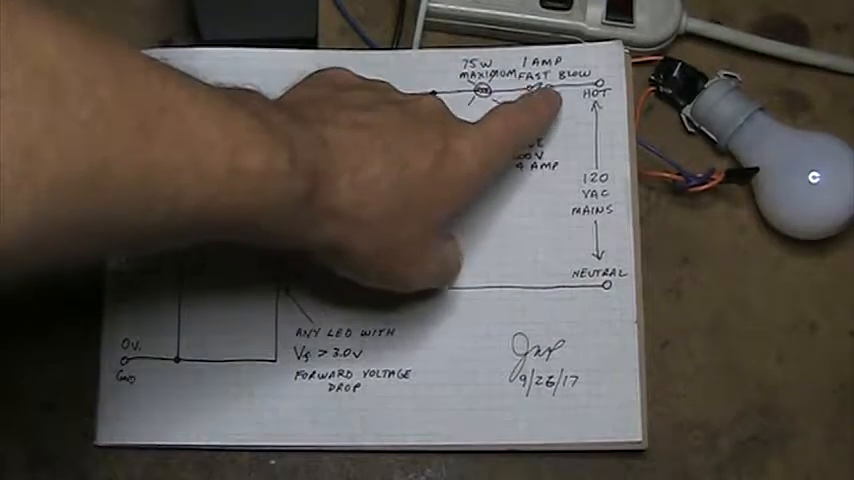
pyautogui.moveTo(400, 200)
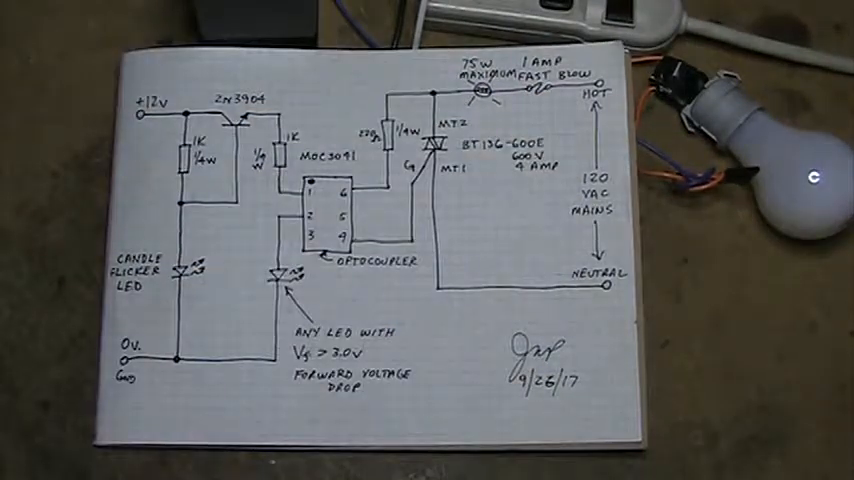